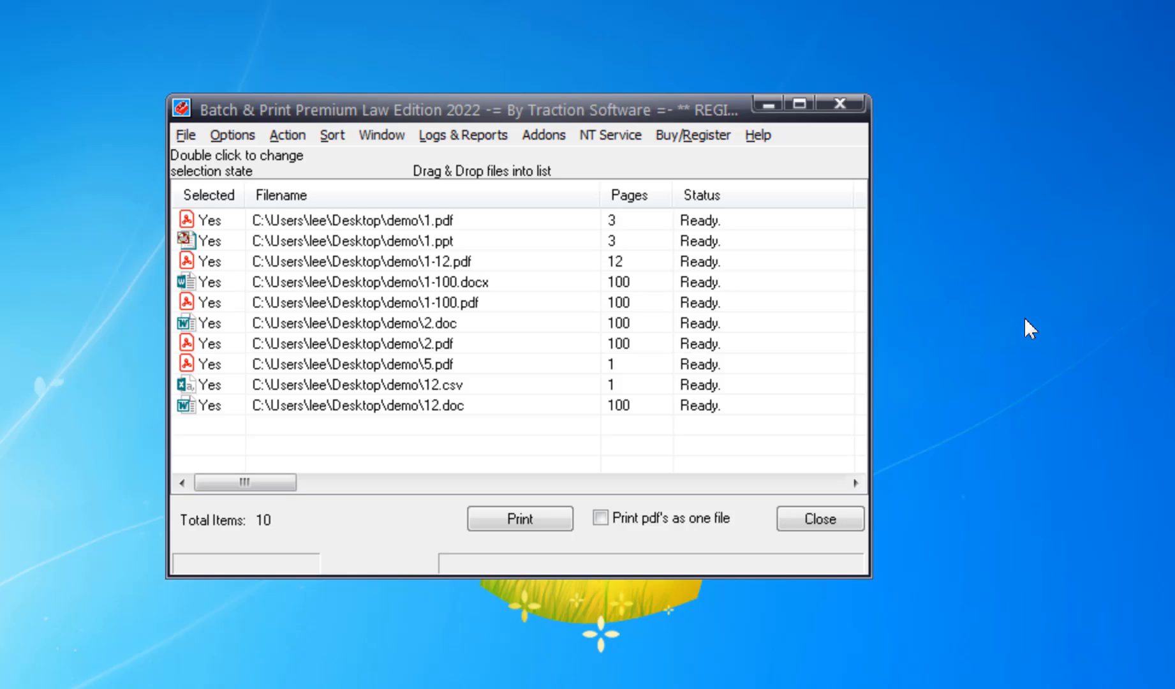
mouse_move(727, 359)
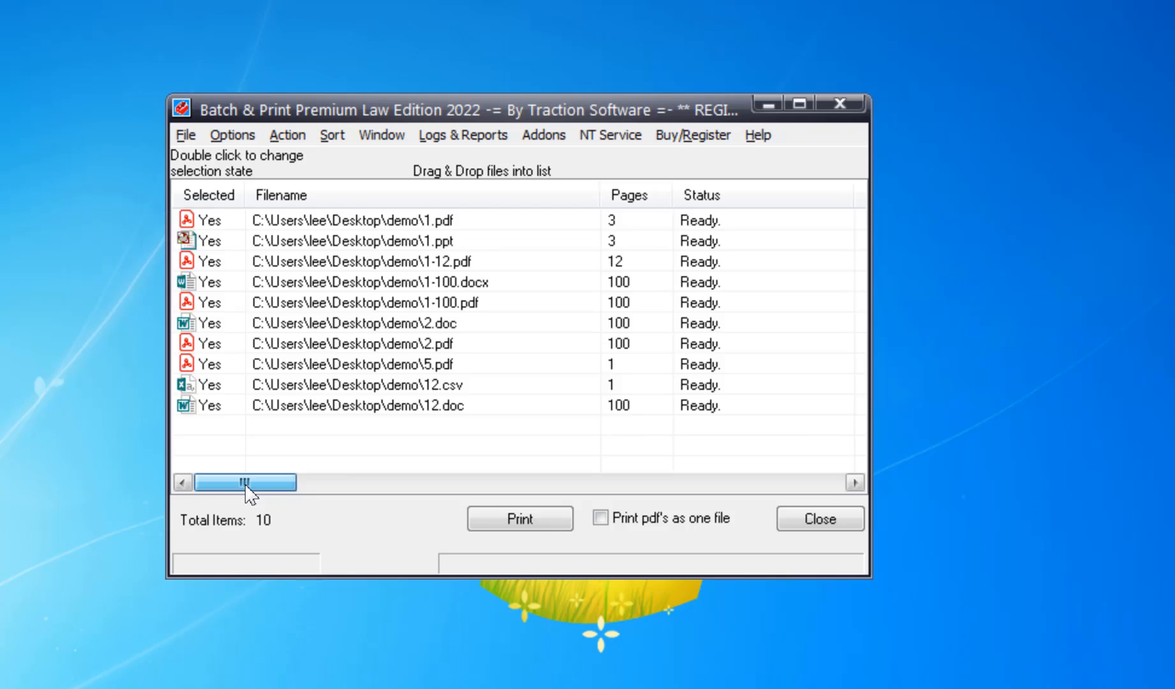
- Sort the ten-file list by the Created Date column, oldest first, then return to the Filename column
left_click_drag(247, 482, 375, 482)
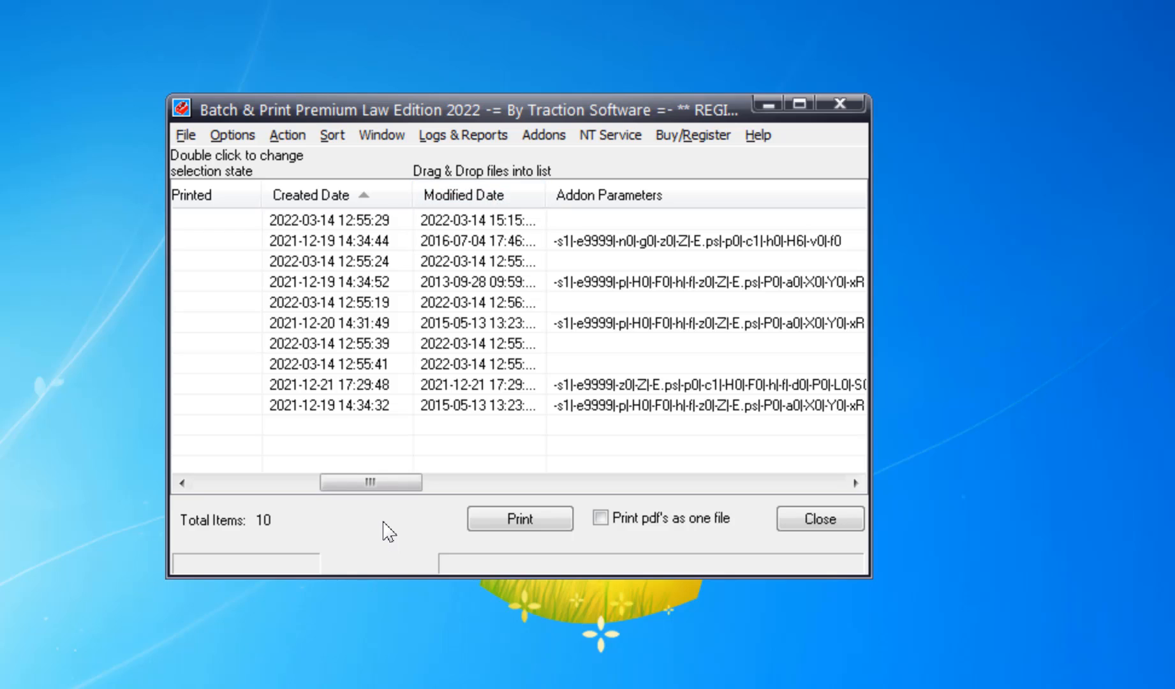
mouse_move(385, 515)
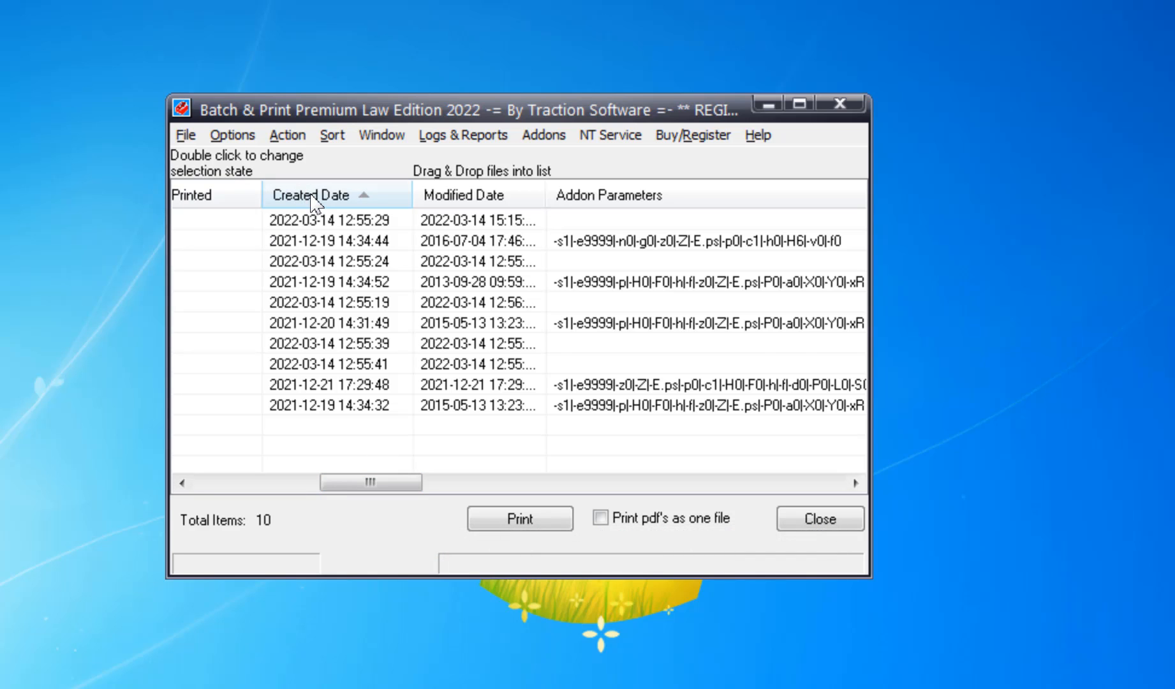
left_click(310, 194)
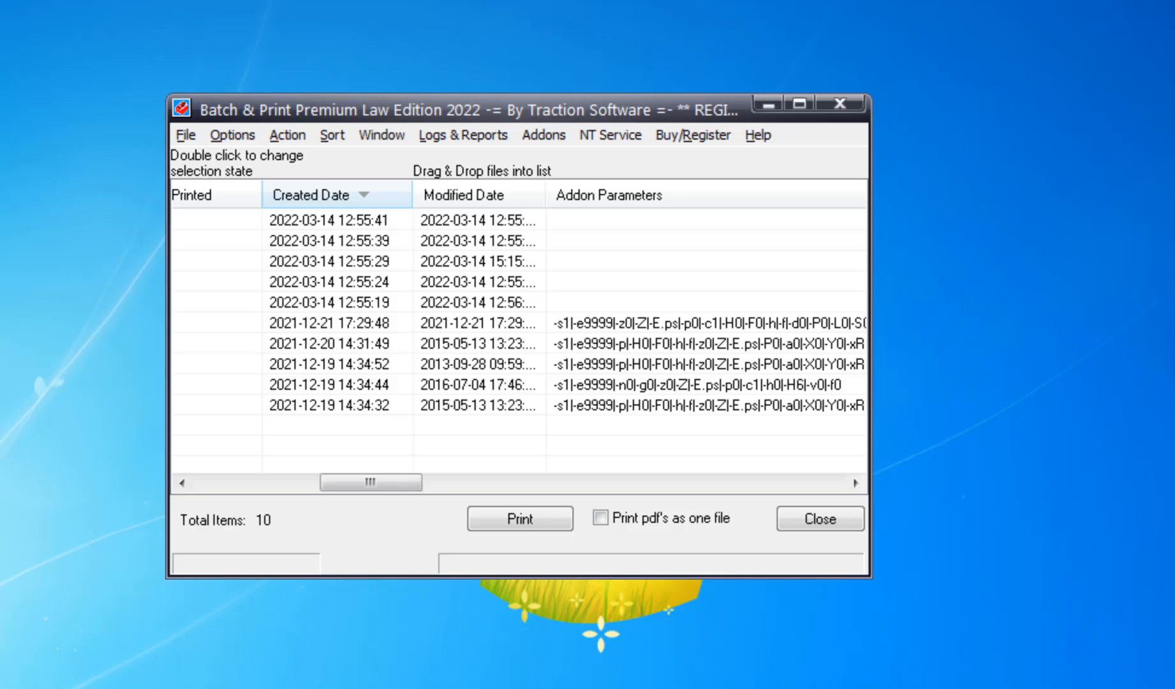
left_click(308, 194)
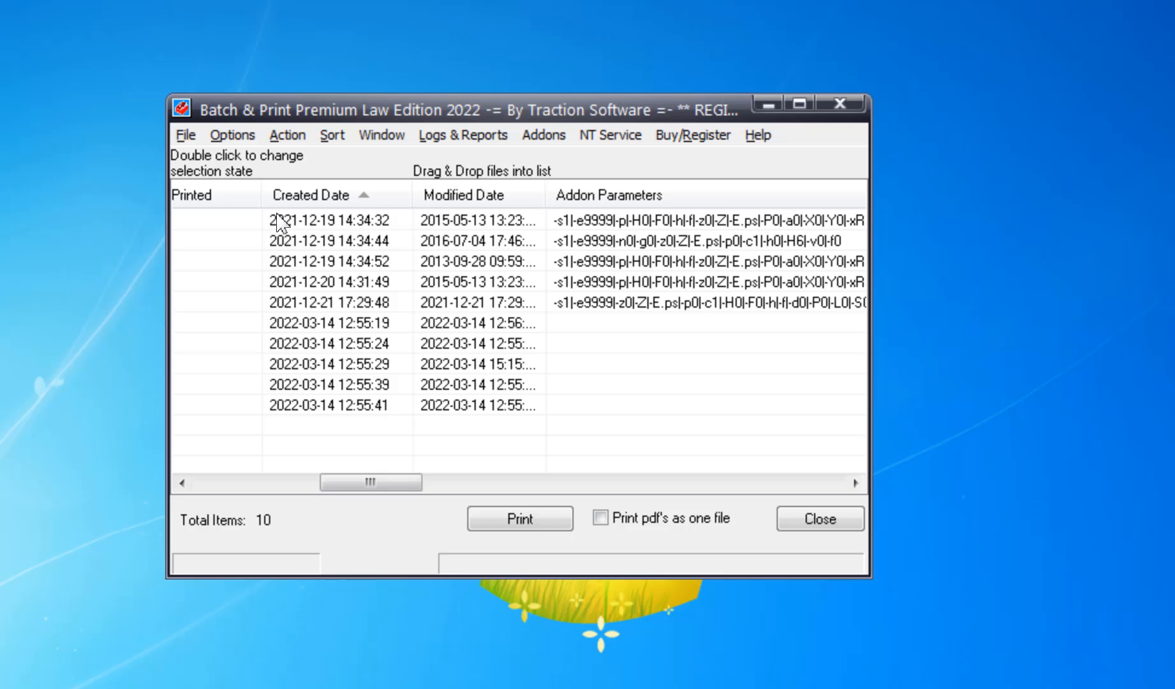
mouse_move(323, 367)
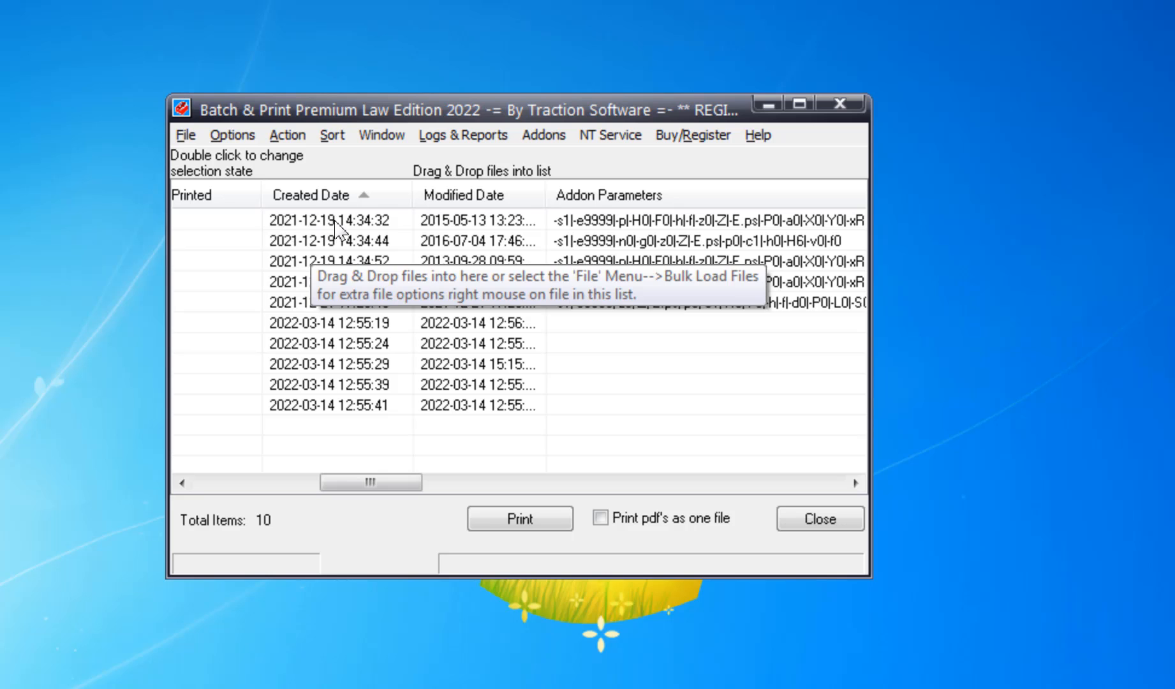
left_click_drag(372, 483, 332, 483)
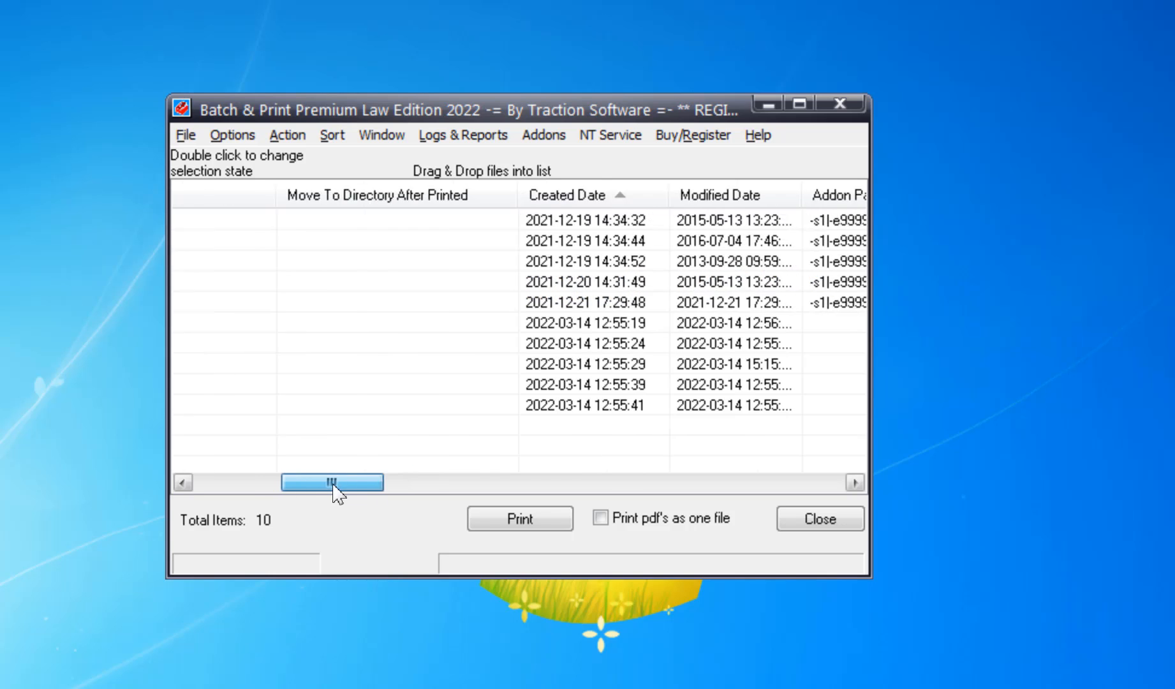
left_click_drag(331, 483, 247, 482)
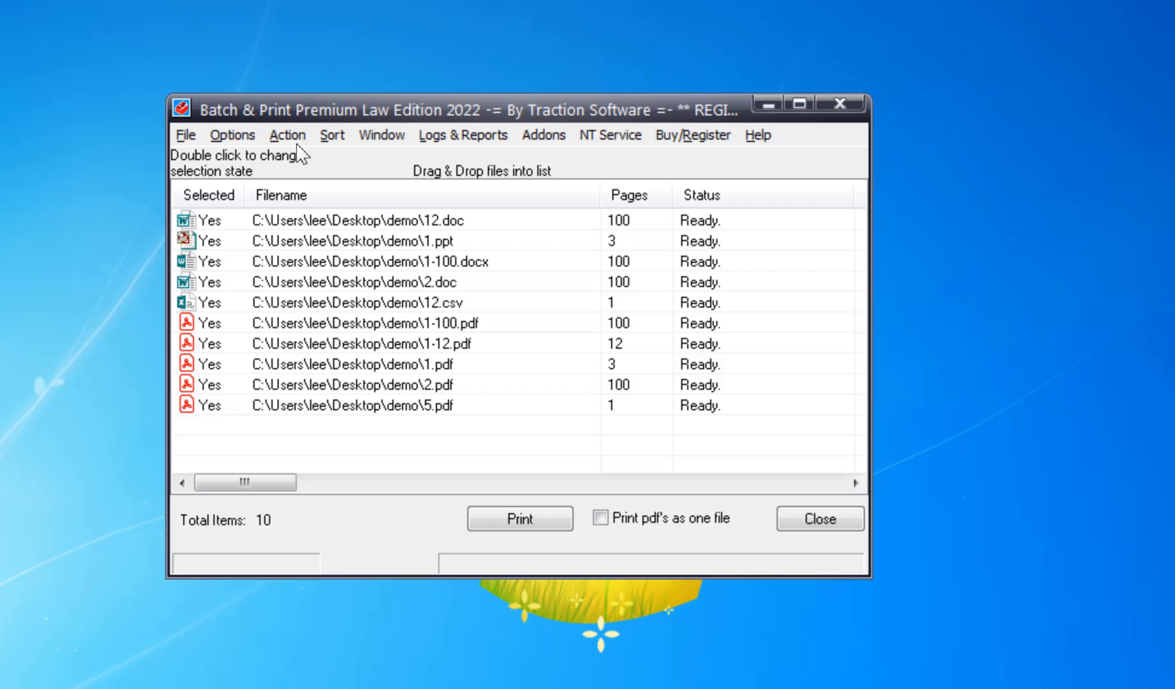
- Apply Sort > Sort on Time > Sort on Created Time with Ascending order
left_click(332, 135)
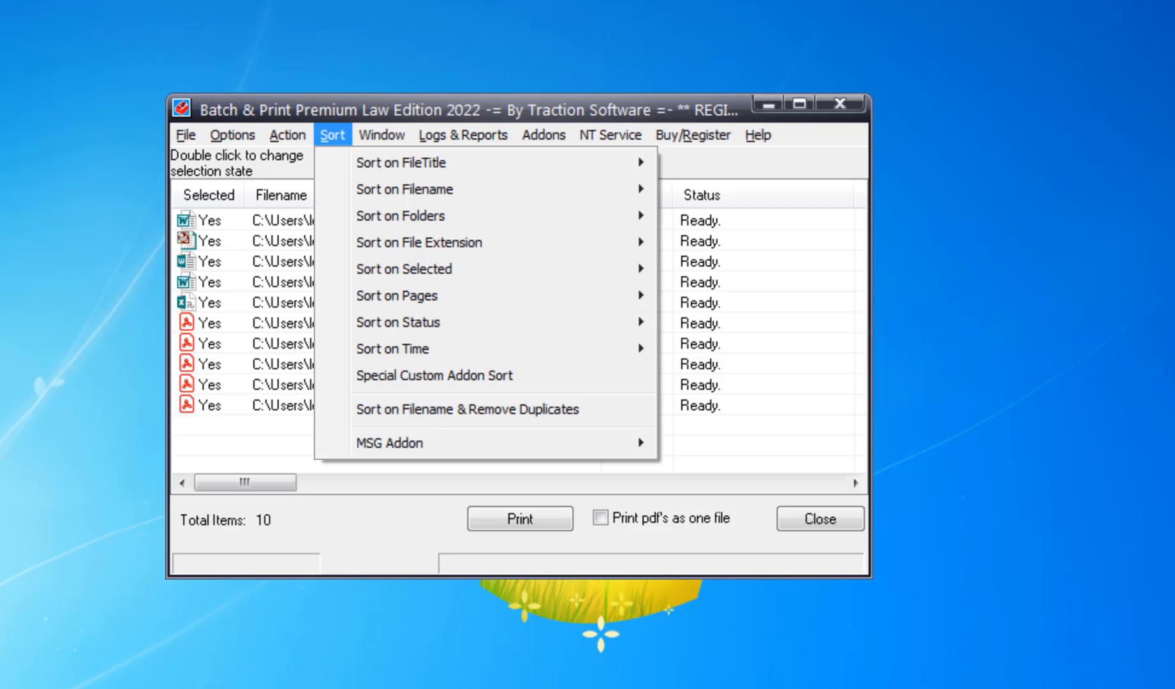
mouse_move(392, 349)
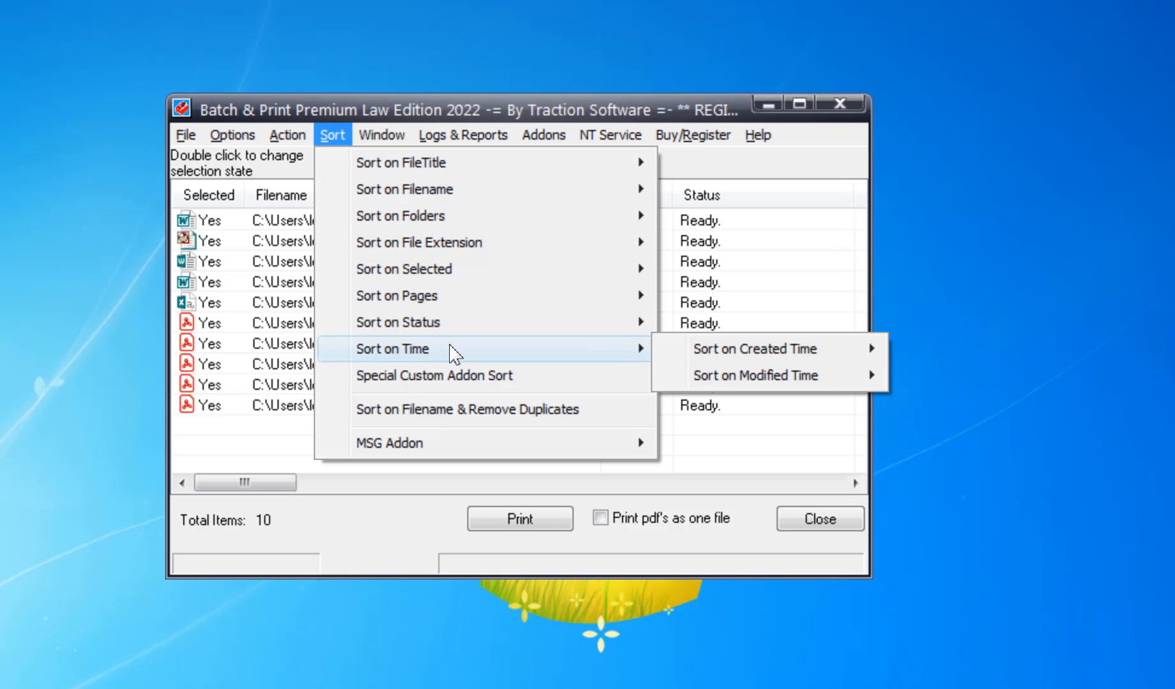
mouse_move(753, 348)
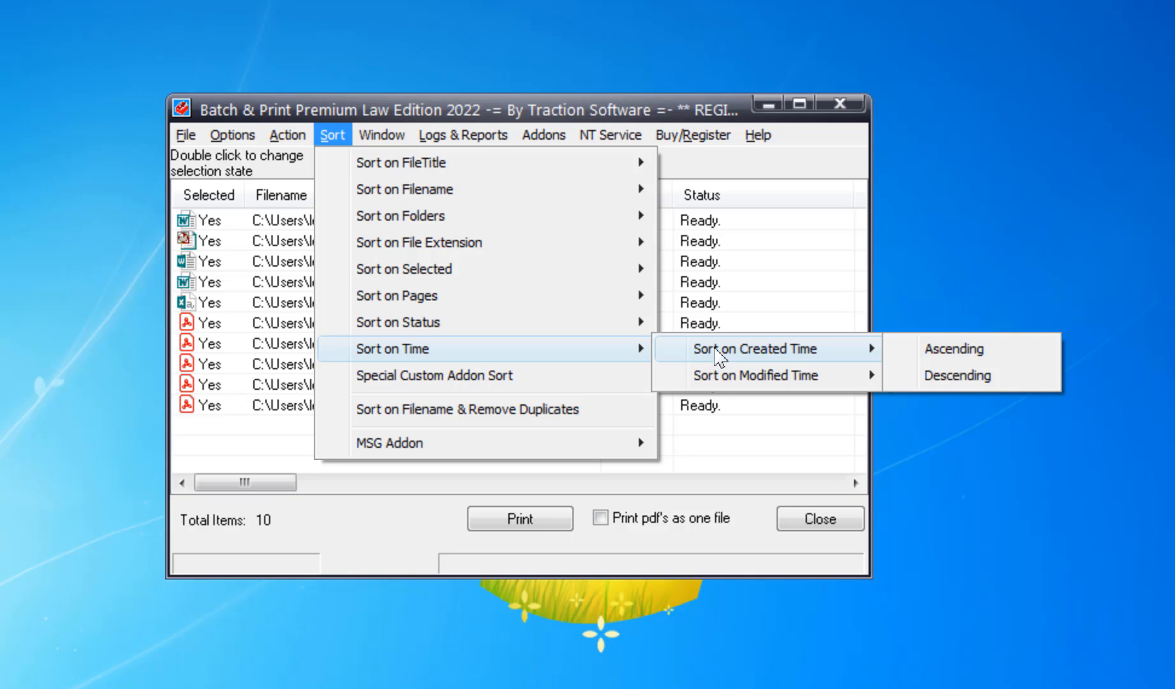
mouse_move(954, 356)
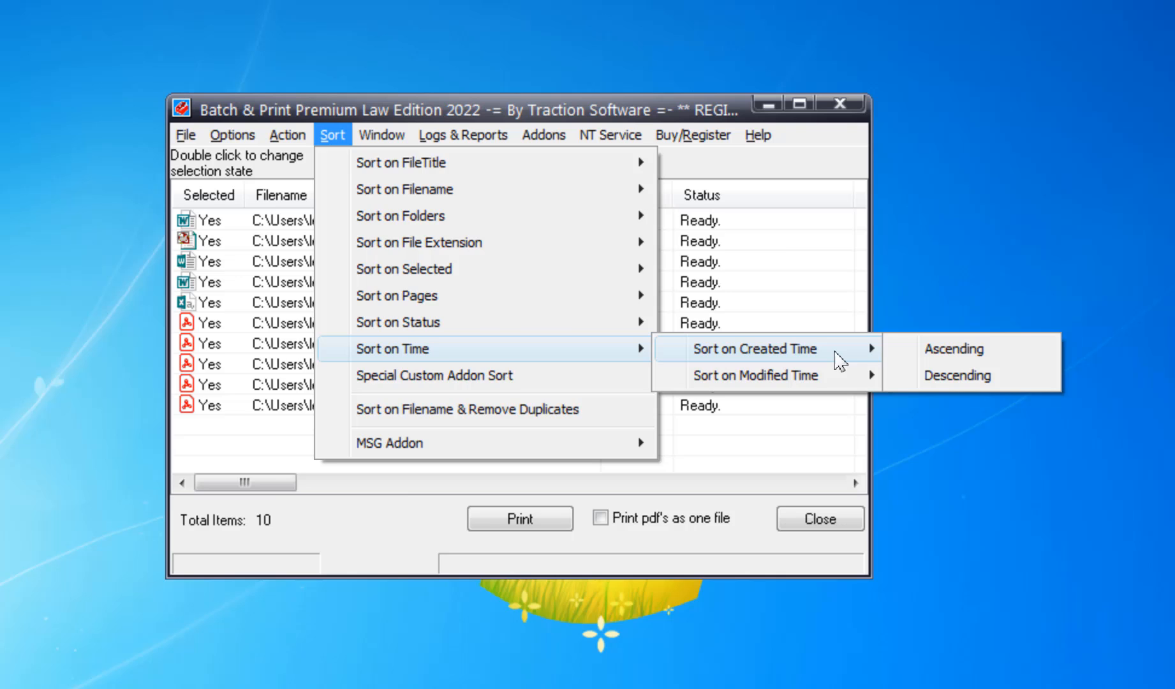
left_click(953, 348)
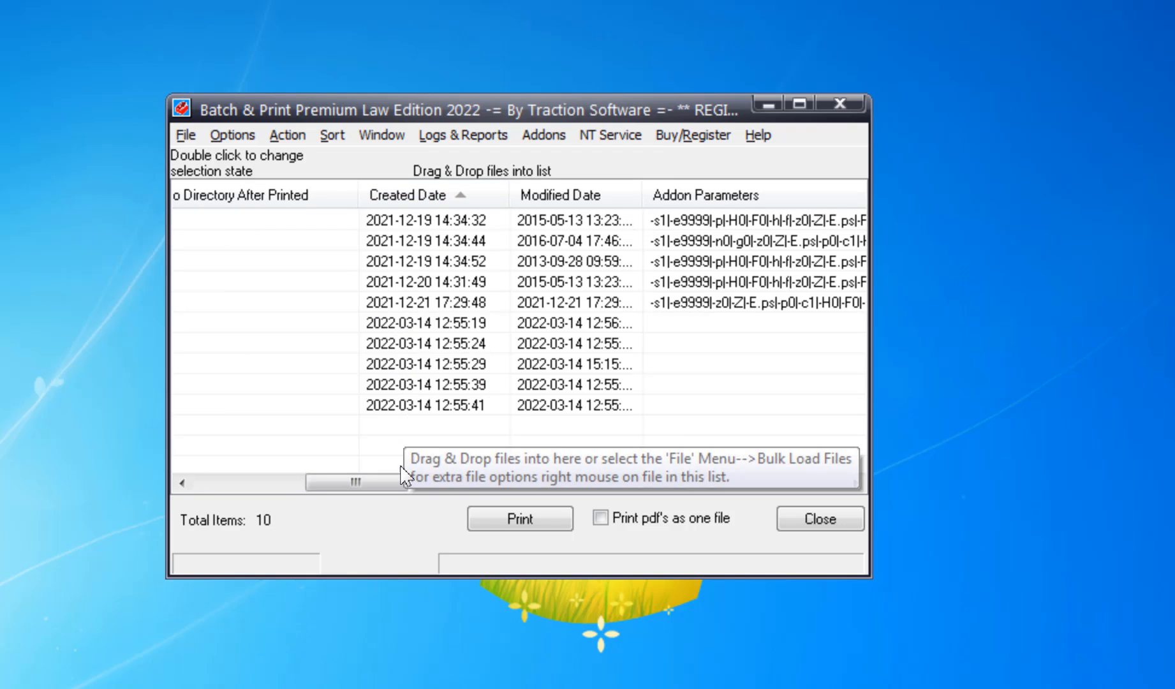
left_click(518, 518)
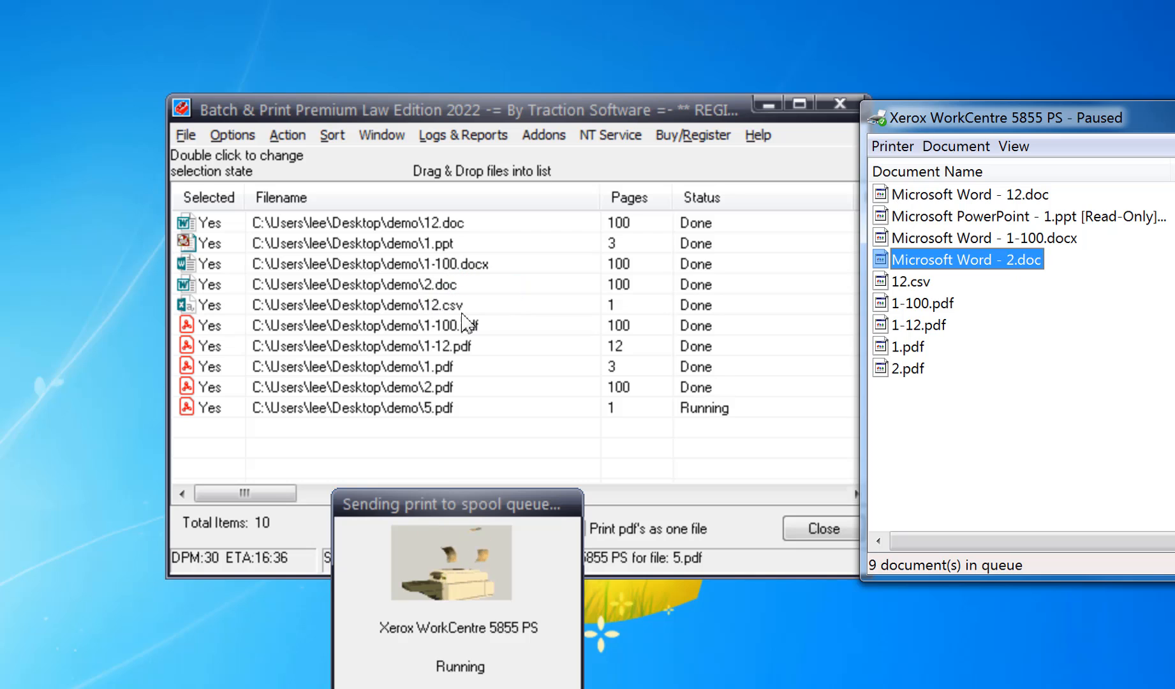
- Check the Xerox WorkCentre 5855 PS queue shows the documents in sorted order, selecting the 12.csv job
left_click(908, 281)
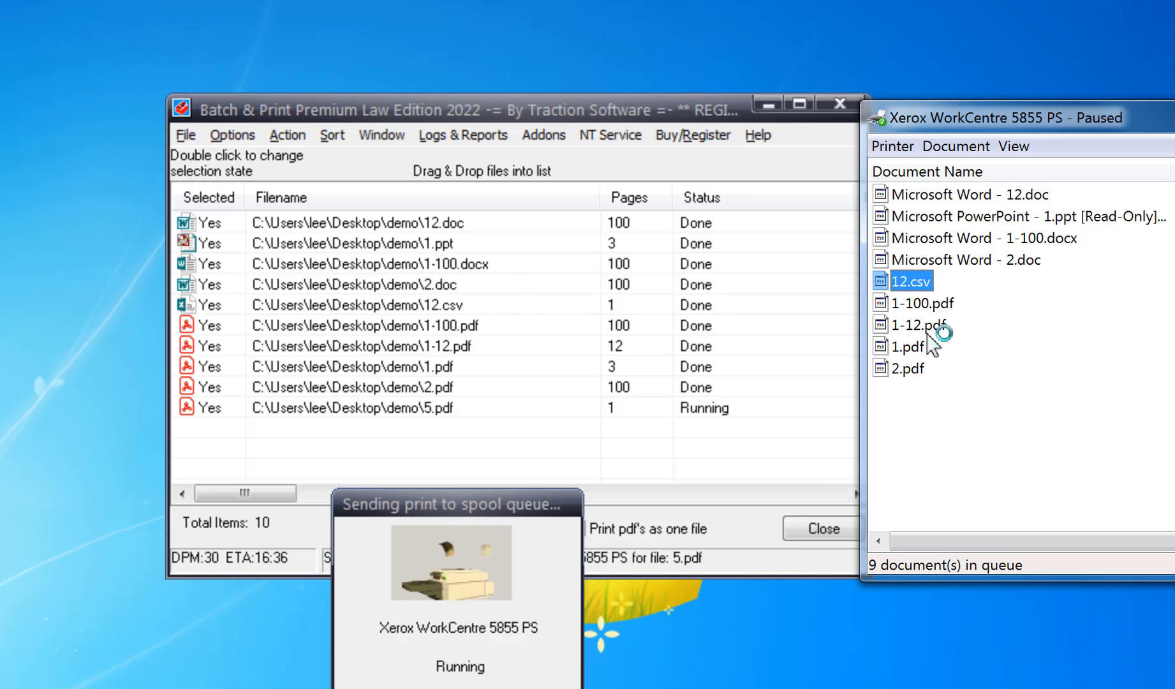